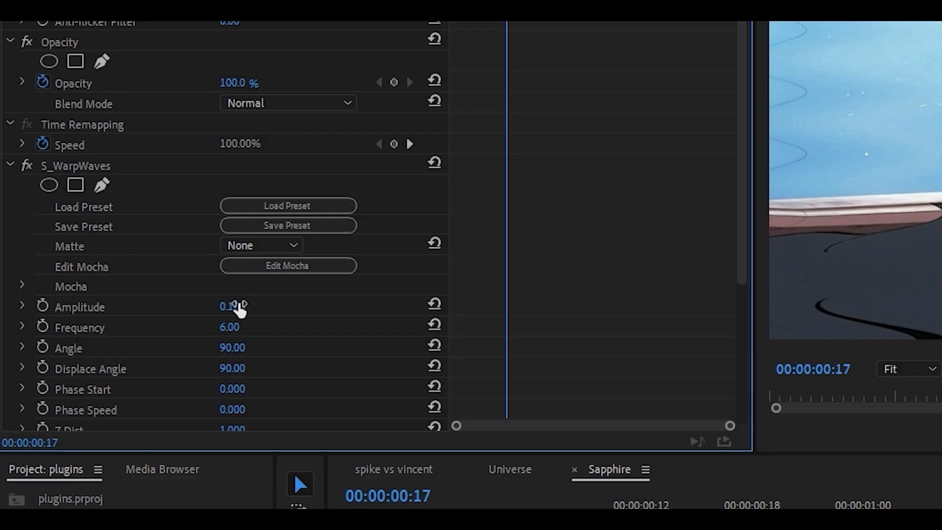
Scrub the S_WarpWaves Amplitude and set it to 0.000 on the Sapphire clip.
drag(230, 306, 235, 327)
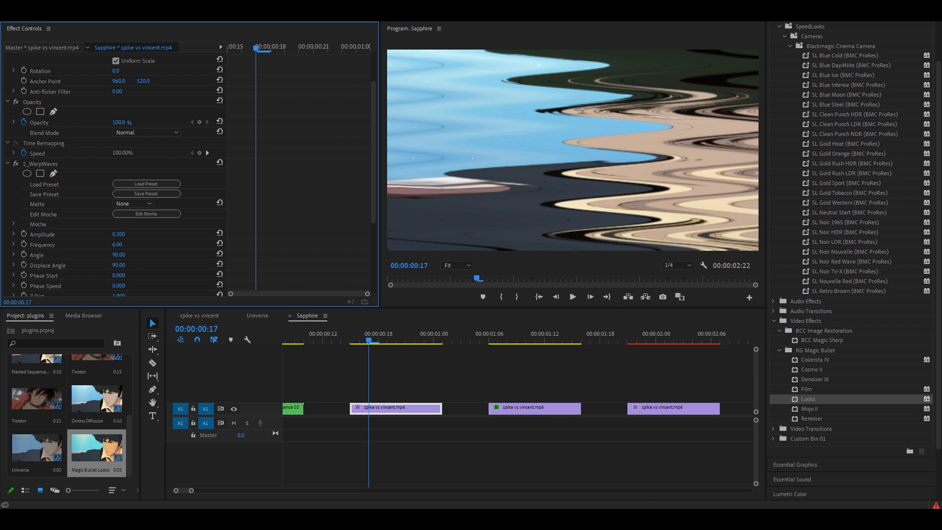
text(0.000)
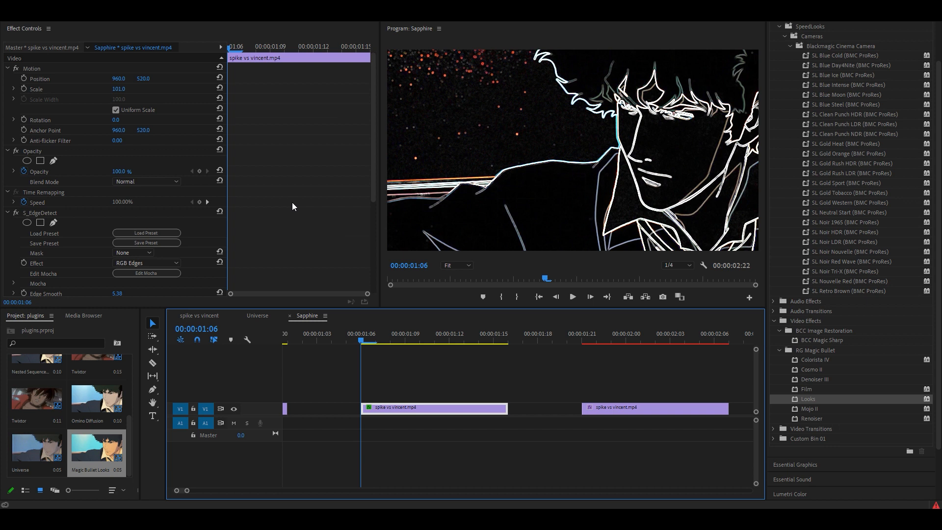
scroll(down, 3)
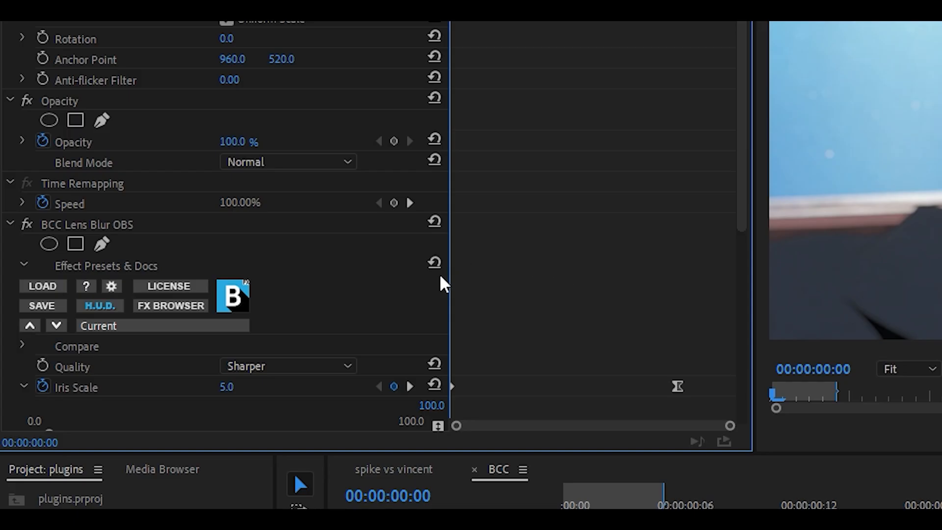
mouse_move(168, 247)
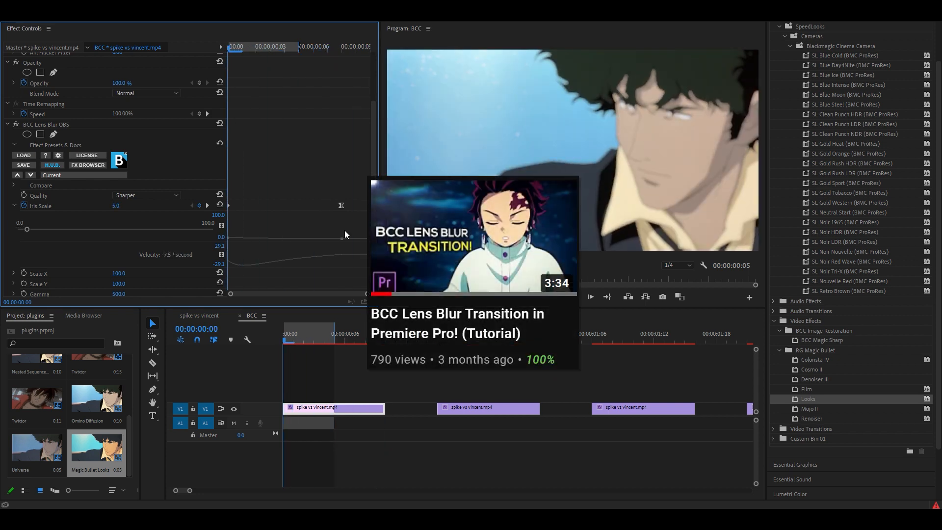
Select the first BCC clip to show its BCC Lens Blur OBS Iris Scale keyframes.
click(439, 333)
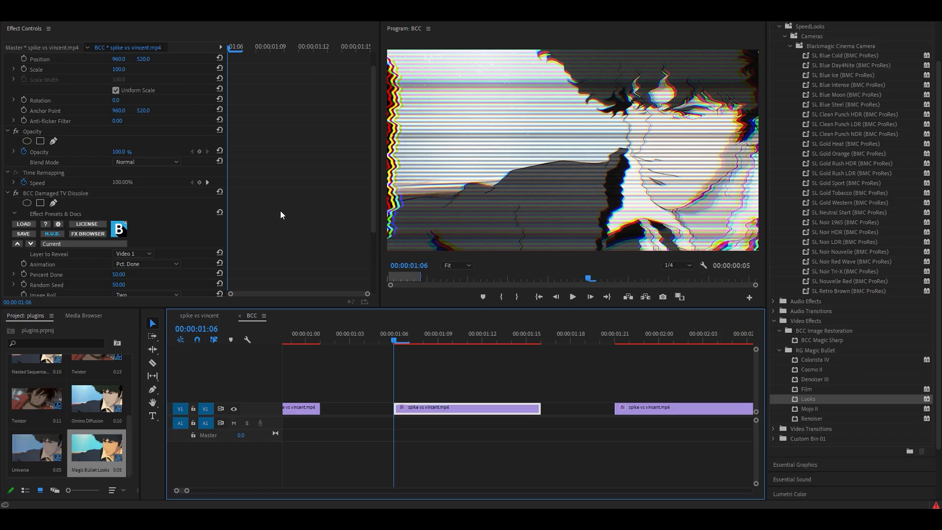
mouse_move(391, 322)
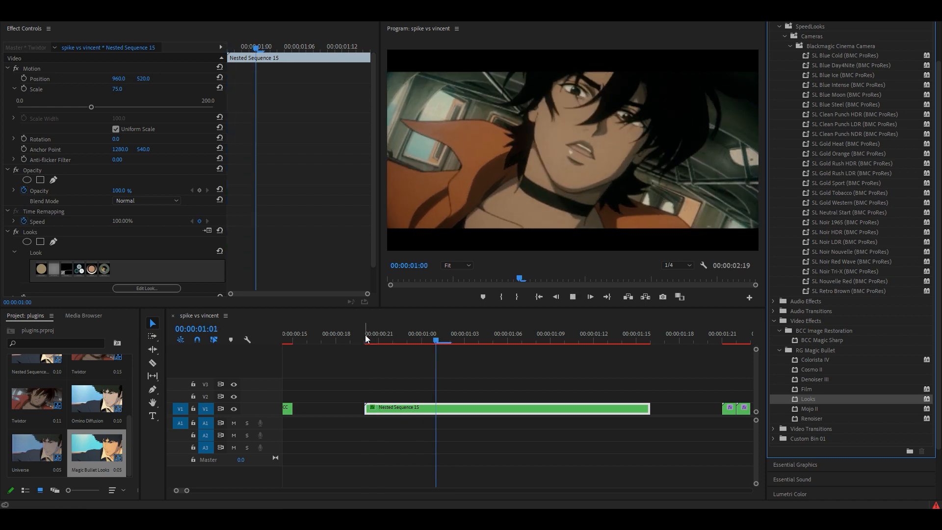
Select Nested Sequence 15 in spike vs vincent to show its Looks effect at 75 scale.
click(365, 334)
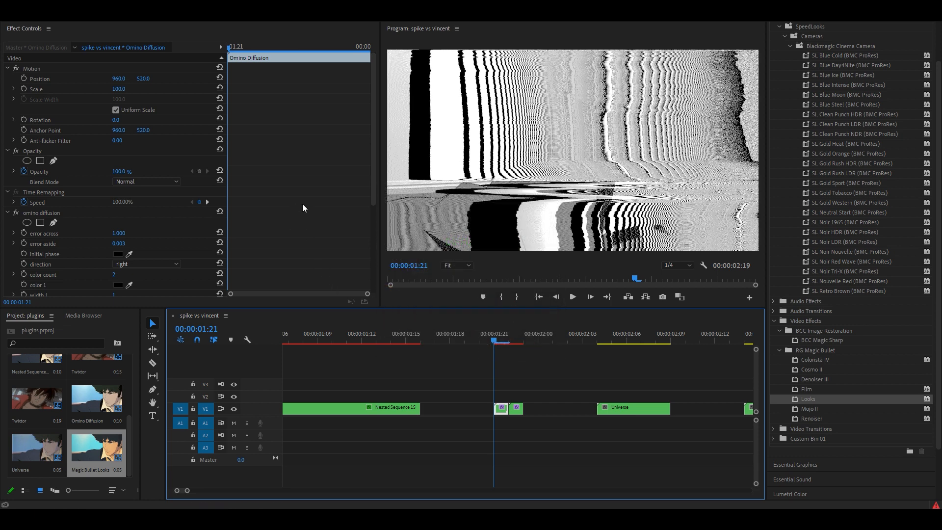
mouse_move(314, 180)
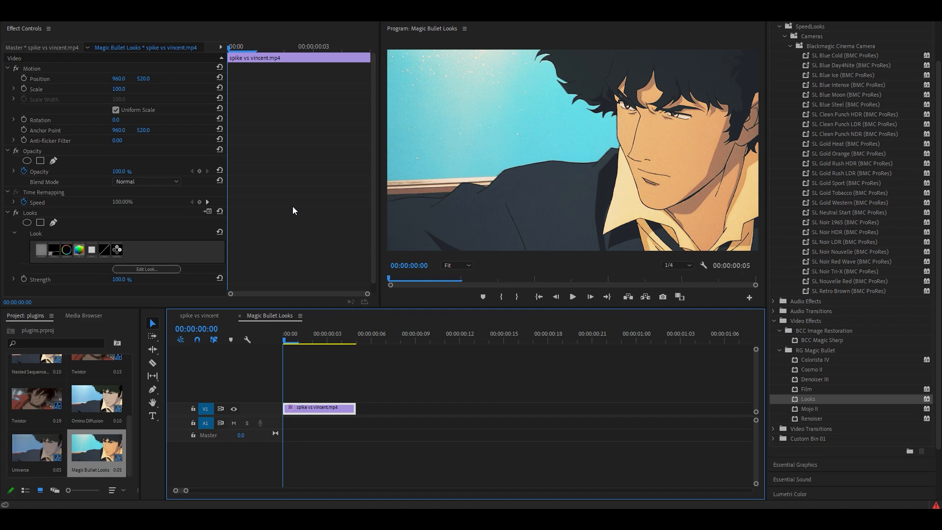
Launch Edit Look from the Looks effect to bring up the Magic Bullet Looks editor.
click(146, 269)
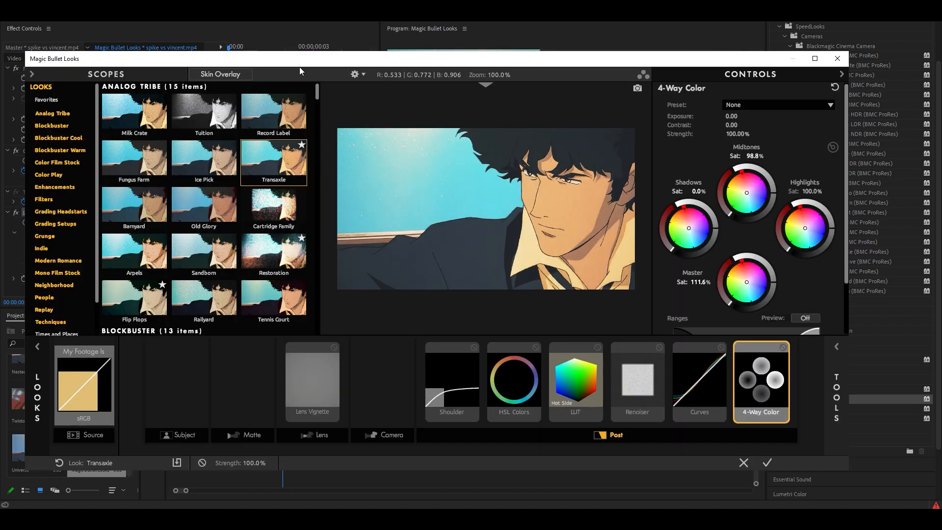
Choose the Transaxle look from Analog Tribe in the Looks browser.
click(274, 111)
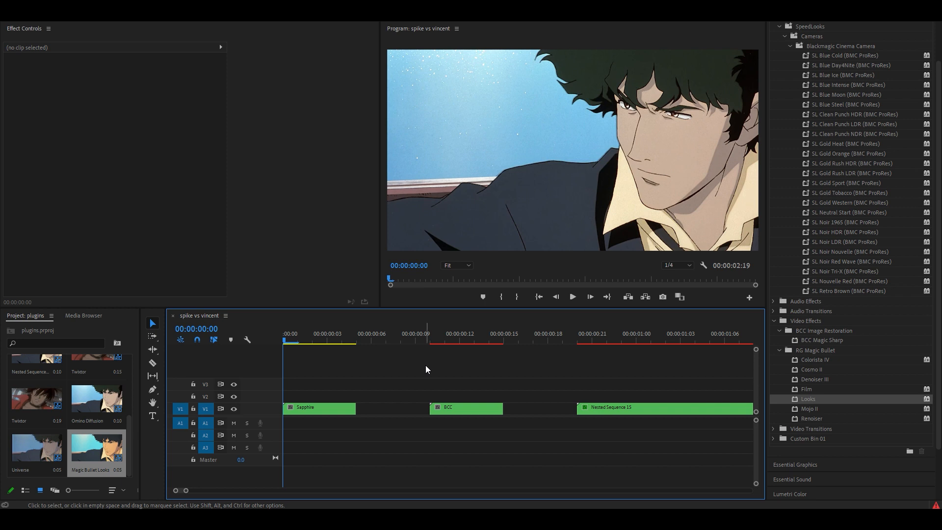
mouse_move(429, 381)
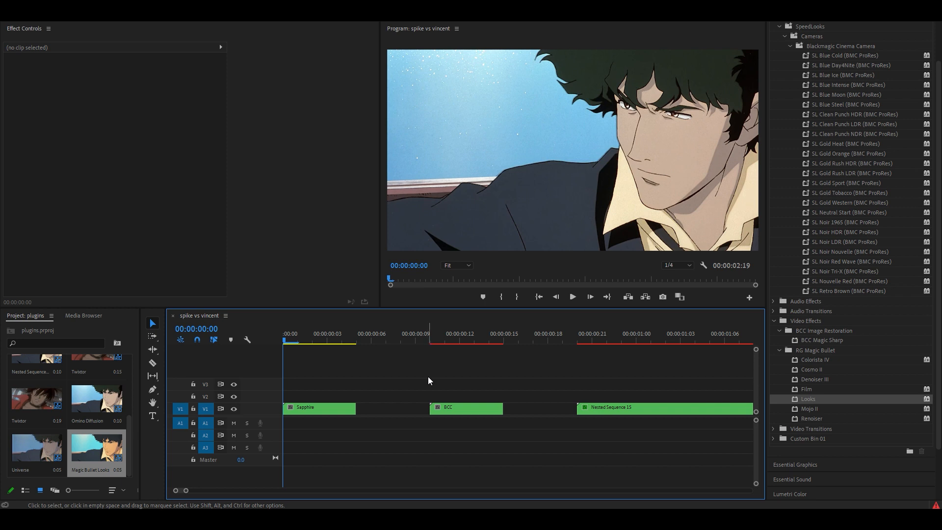